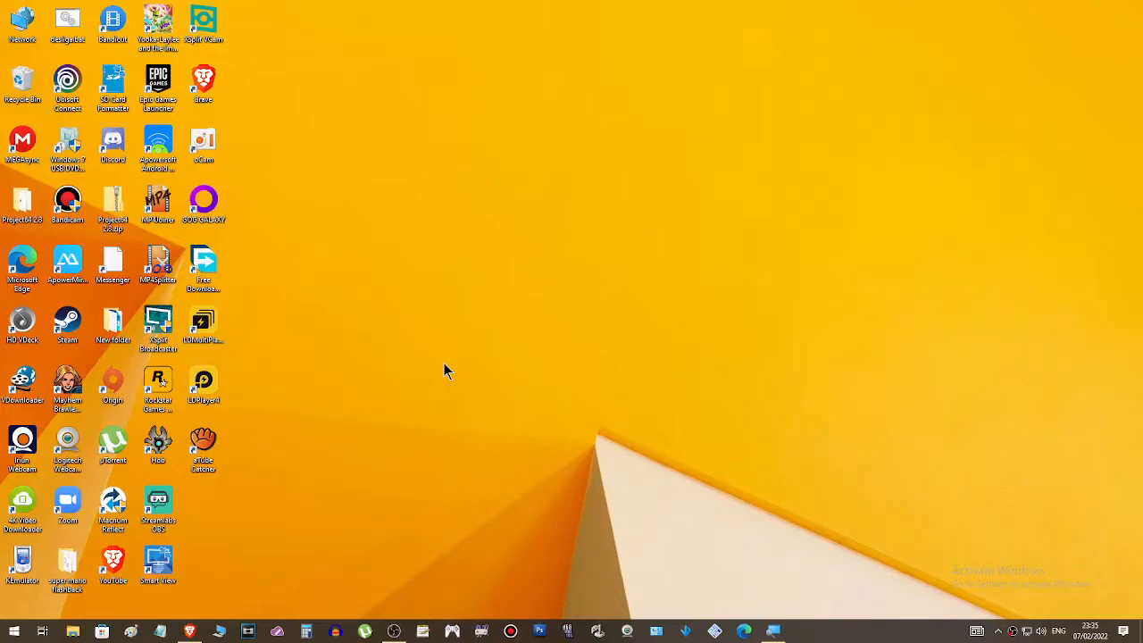
mouse_move(440, 391)
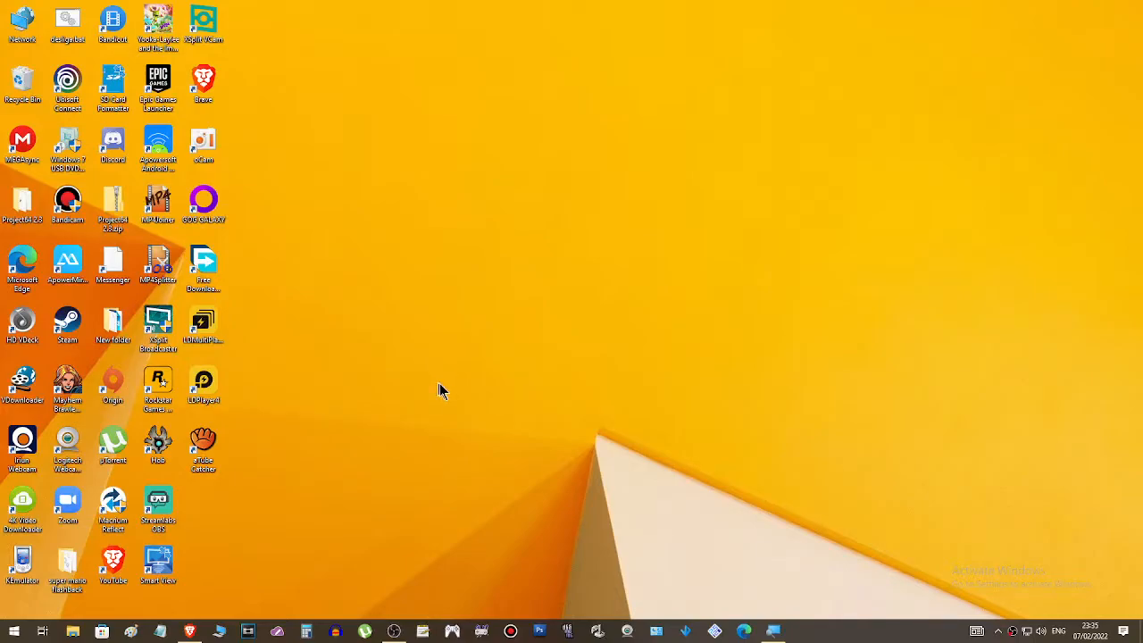
mouse_move(458, 407)
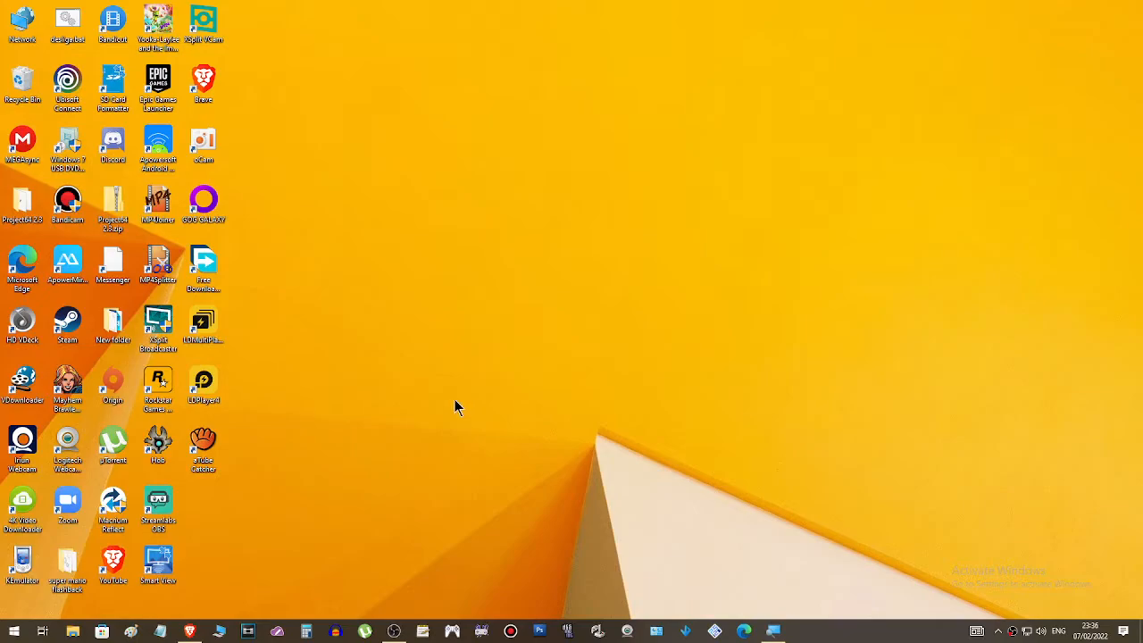
mouse_move(498, 390)
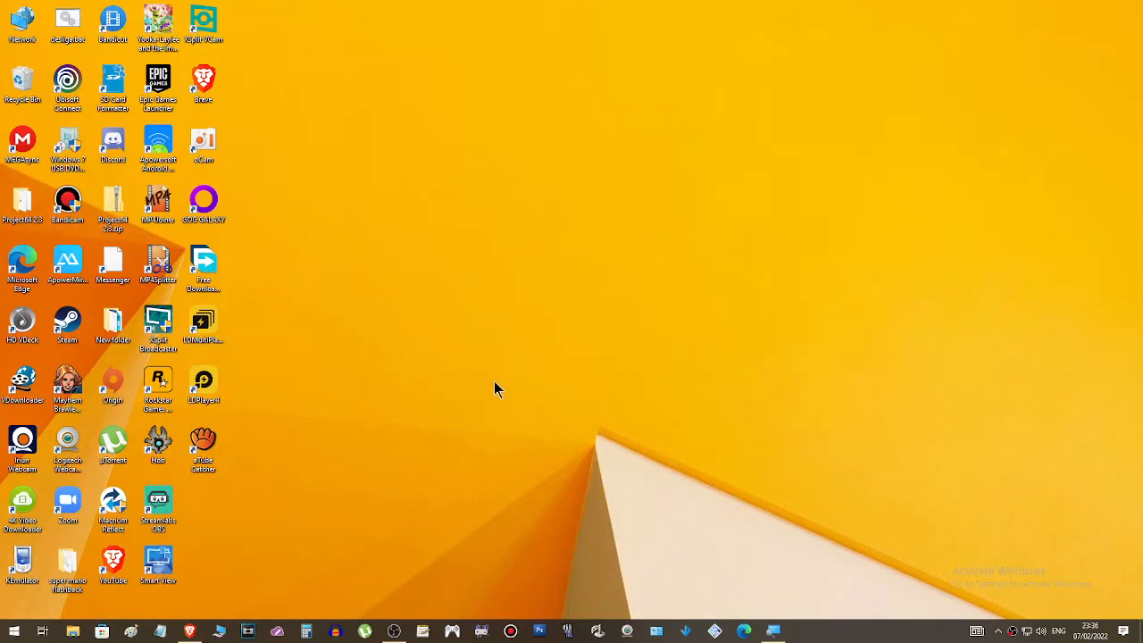
mouse_move(428, 363)
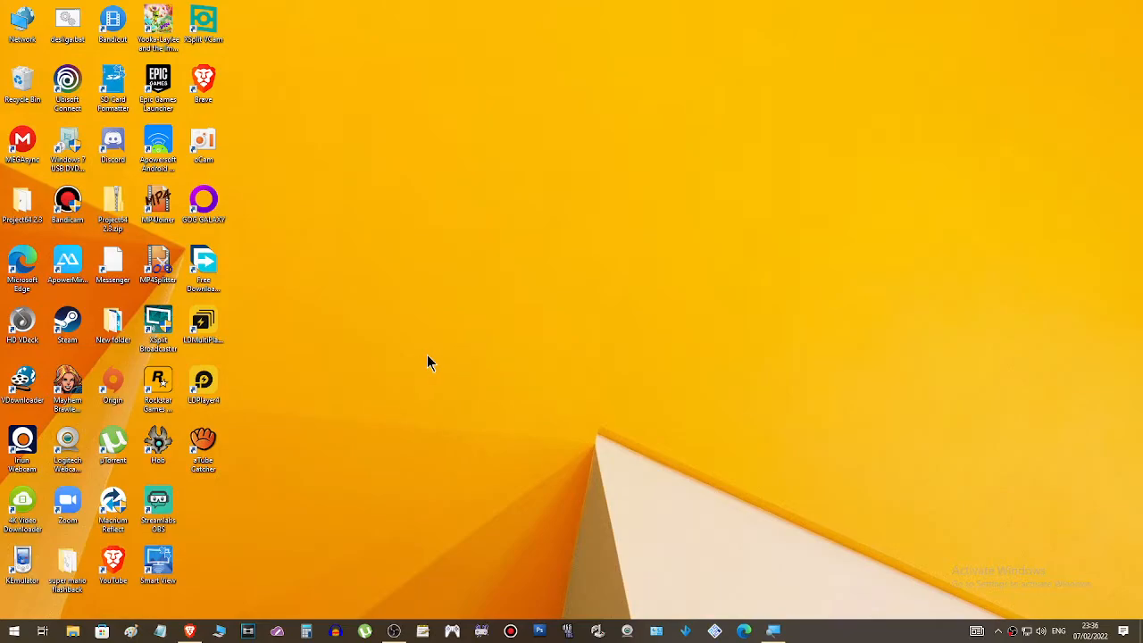
mouse_move(409, 367)
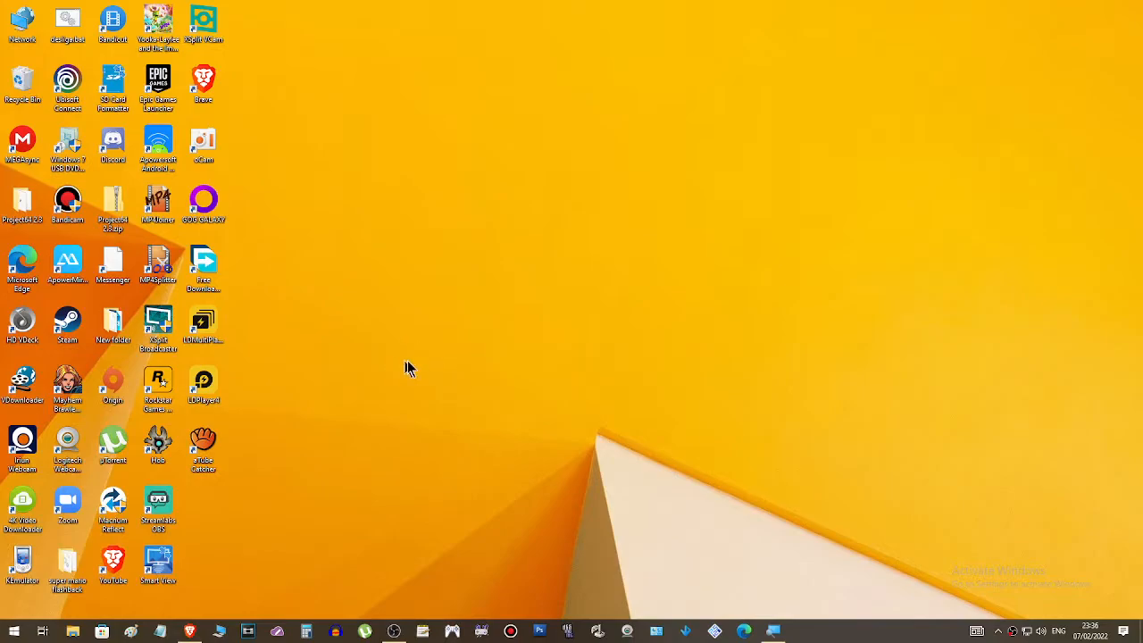
mouse_move(292, 348)
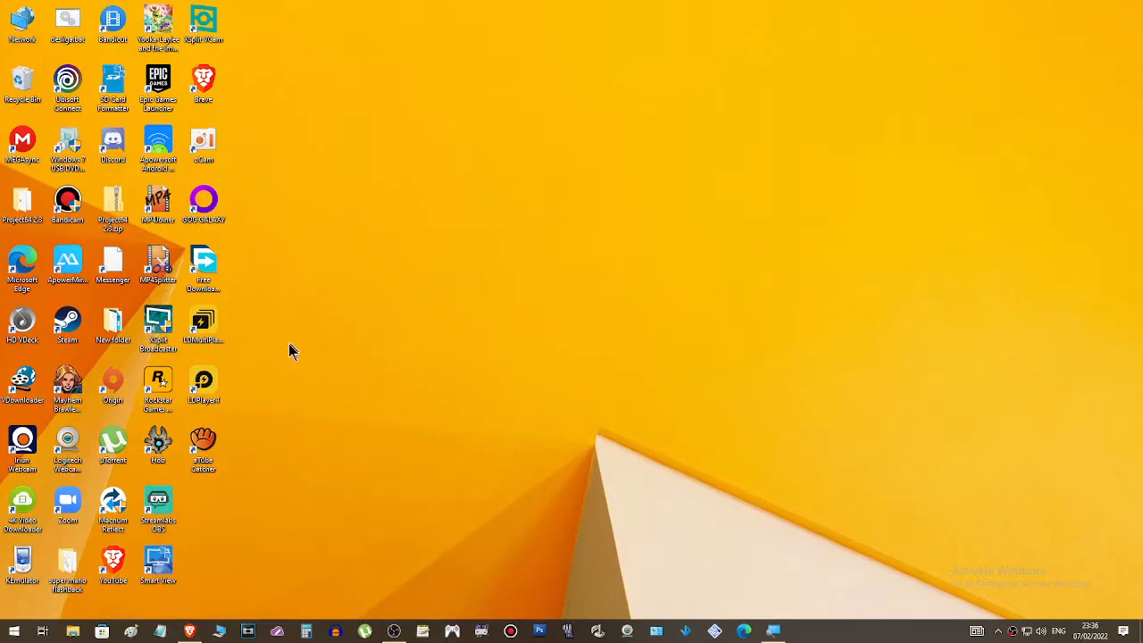
mouse_move(354, 329)
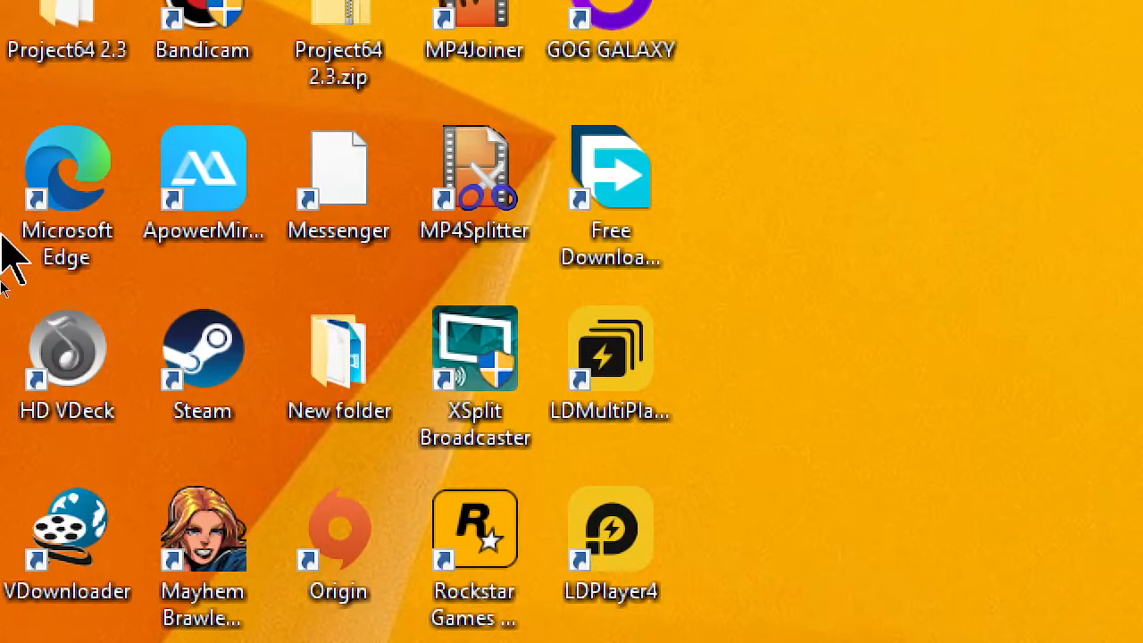
- Select the desktop while Magnifier's enlarged view shows Edge, Steam and Origin icons
click(68, 179)
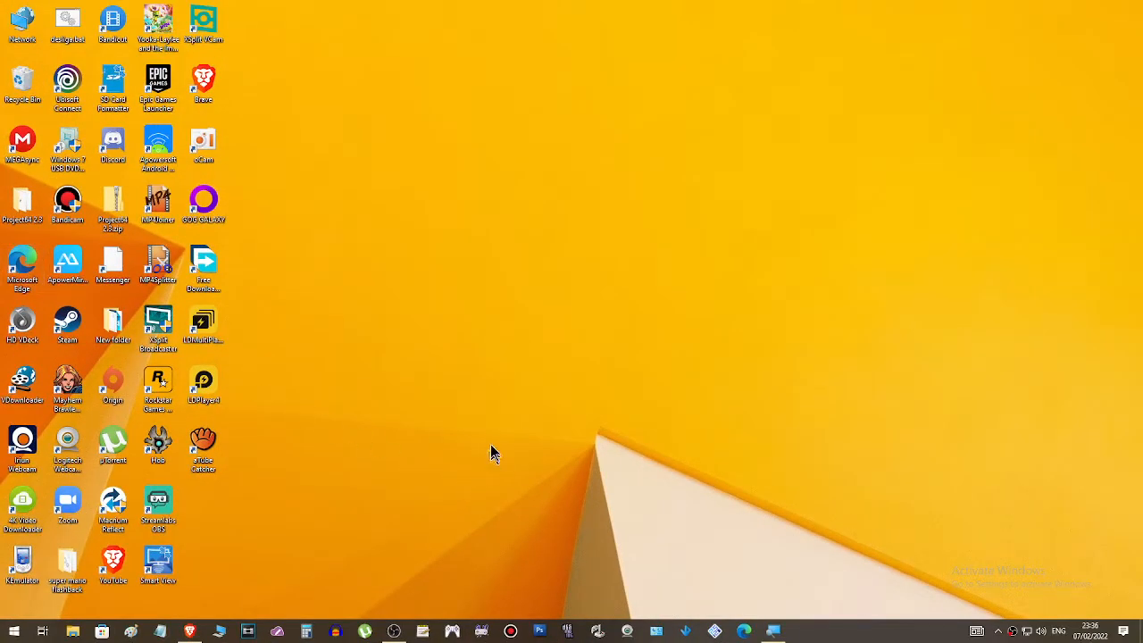
mouse_move(440, 364)
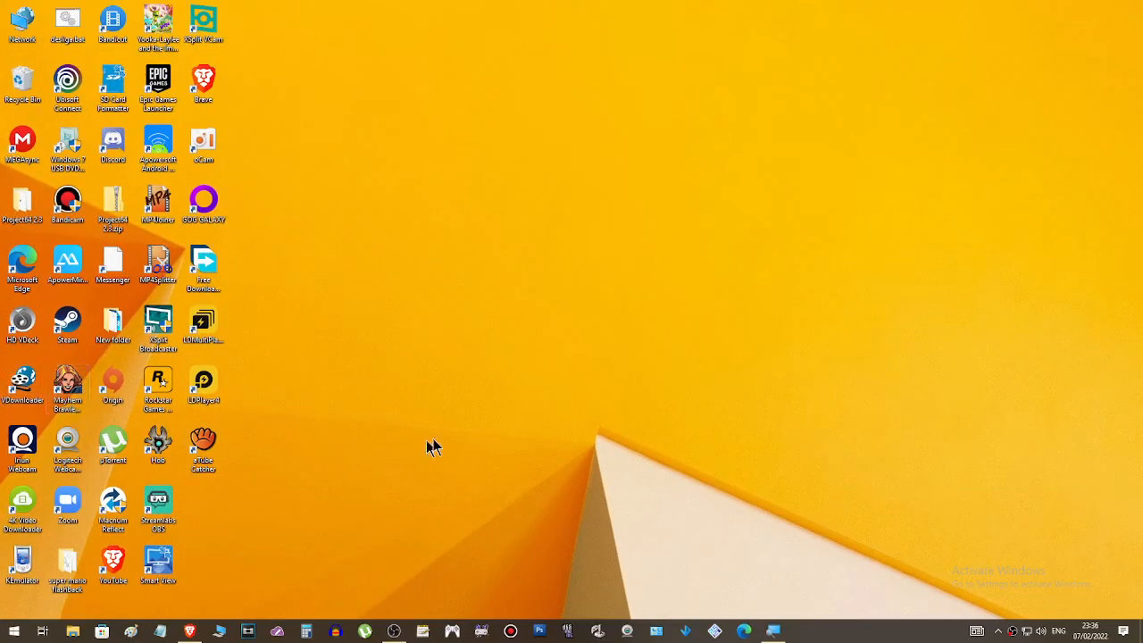
mouse_move(596, 348)
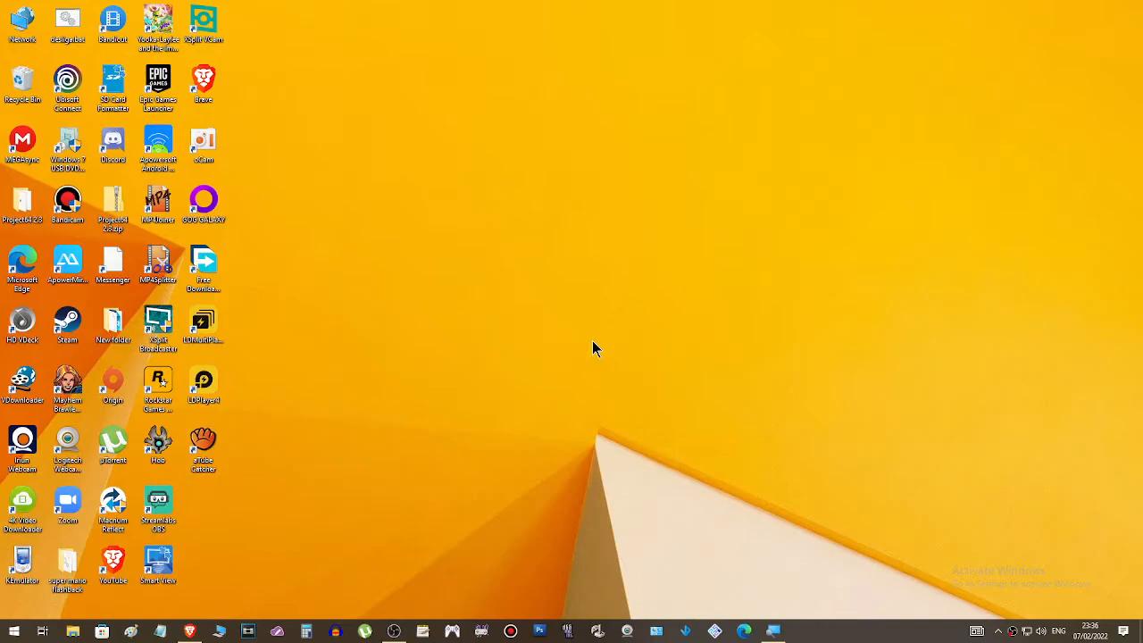